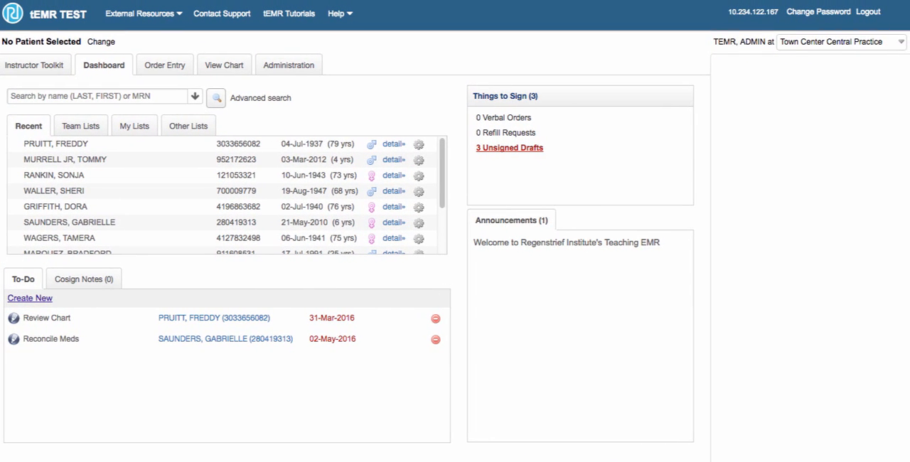
mouse_move(432, 37)
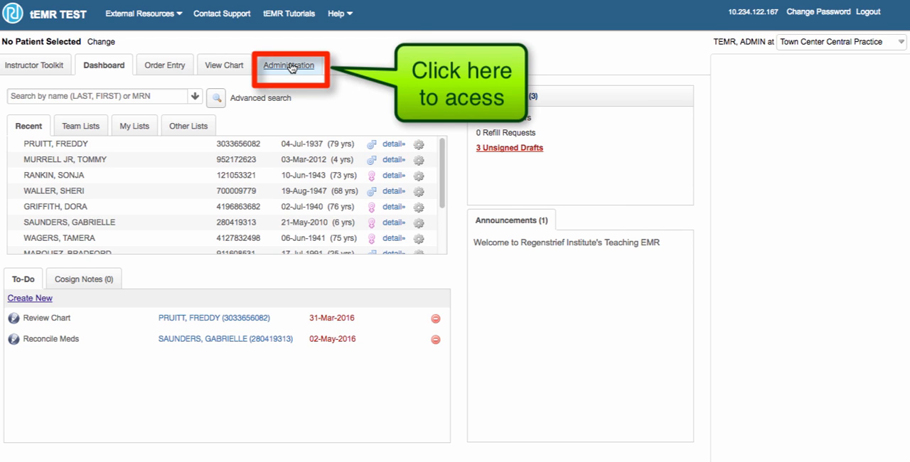
- Switch to the Administration area with user and curriculum management tools
left_click(288, 64)
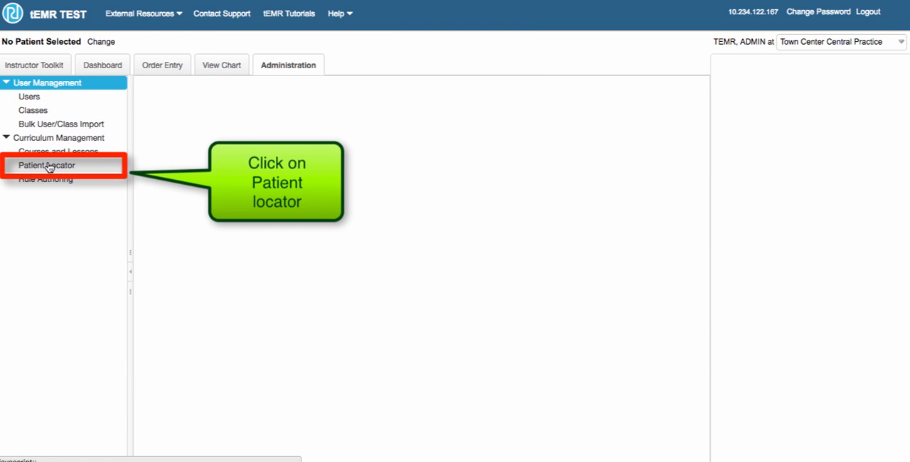
- Open Patient Locator under Curriculum Management to see saved queries like bbvcn and cxzcx
left_click(46, 165)
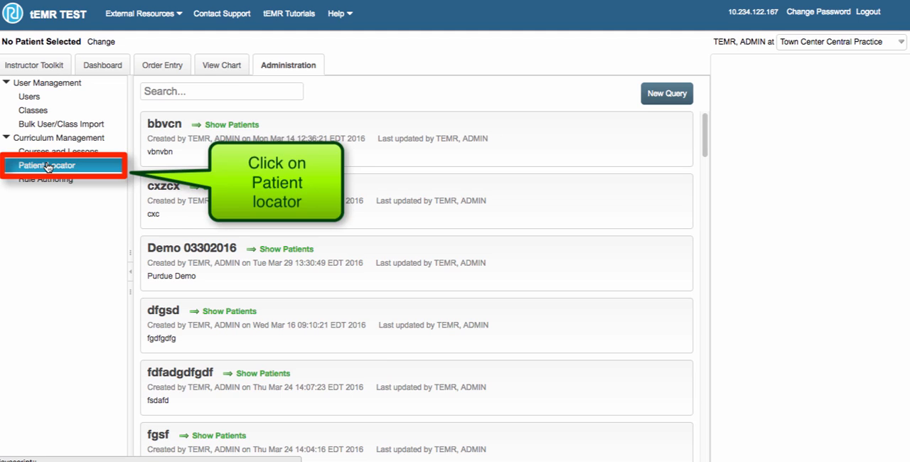
left_click(46, 165)
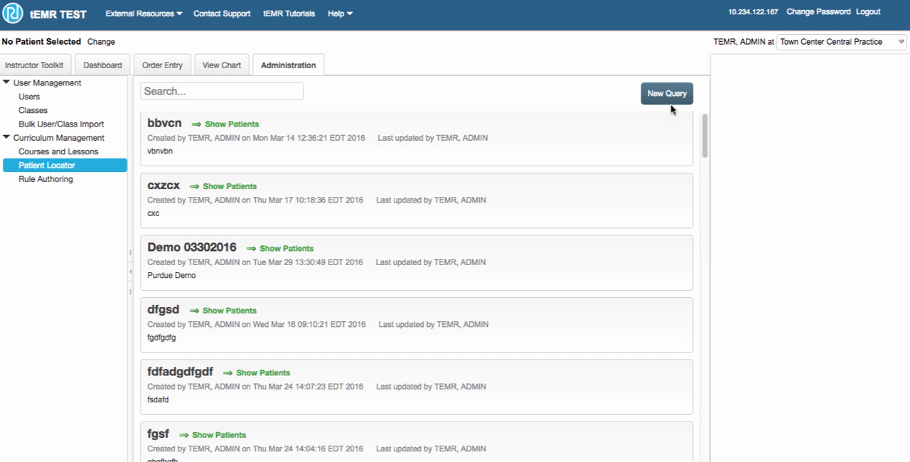
- Start a new query named 'smokers' described as 'Find patients who are positive for smoking'
left_click(666, 93)
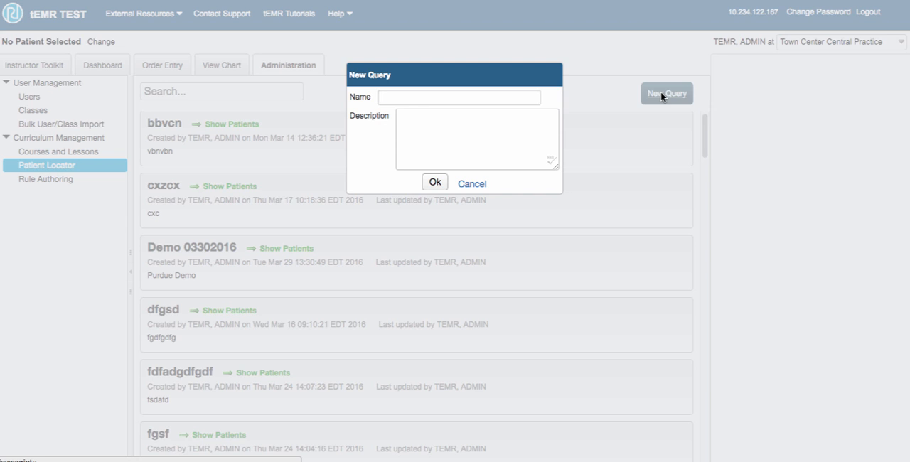
type("smokers")
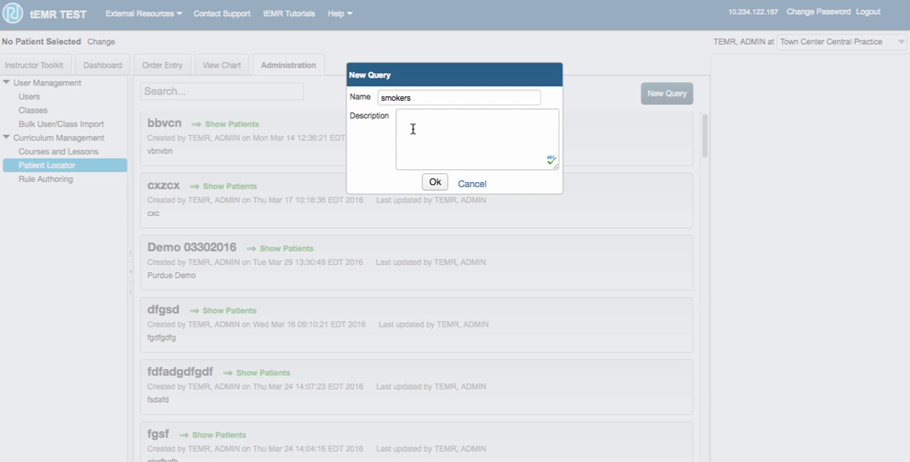
type("Find patients")
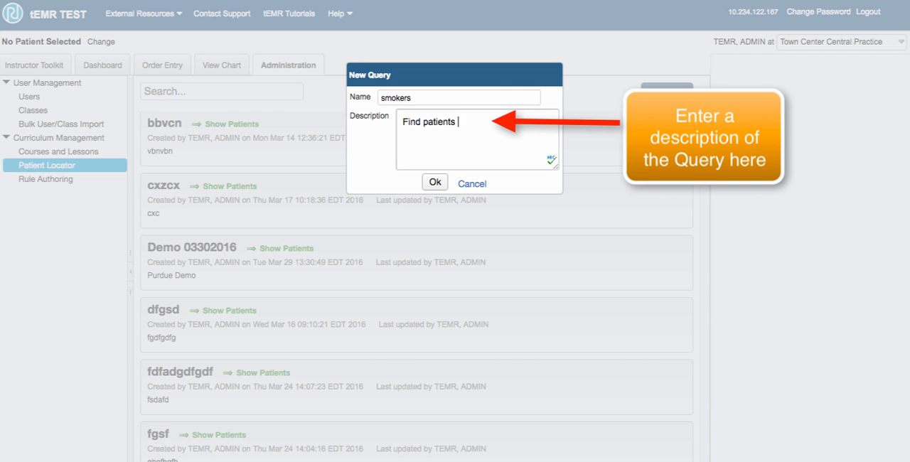
type("who are positive for")
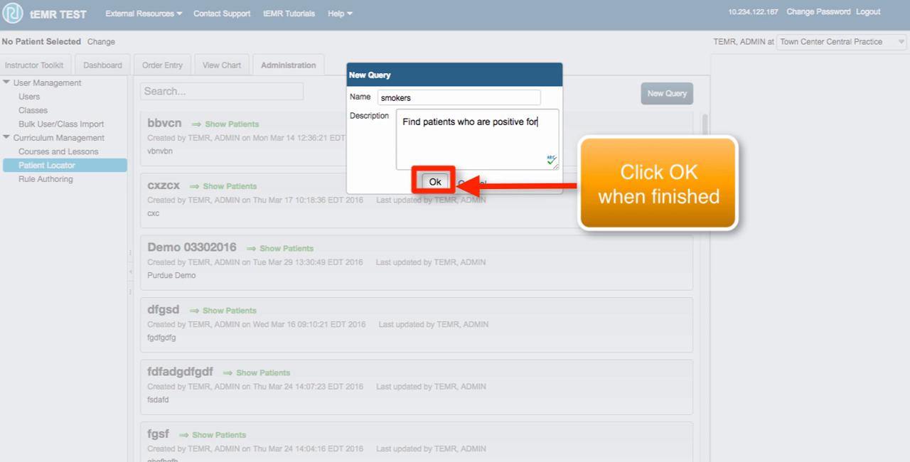
type("smok")
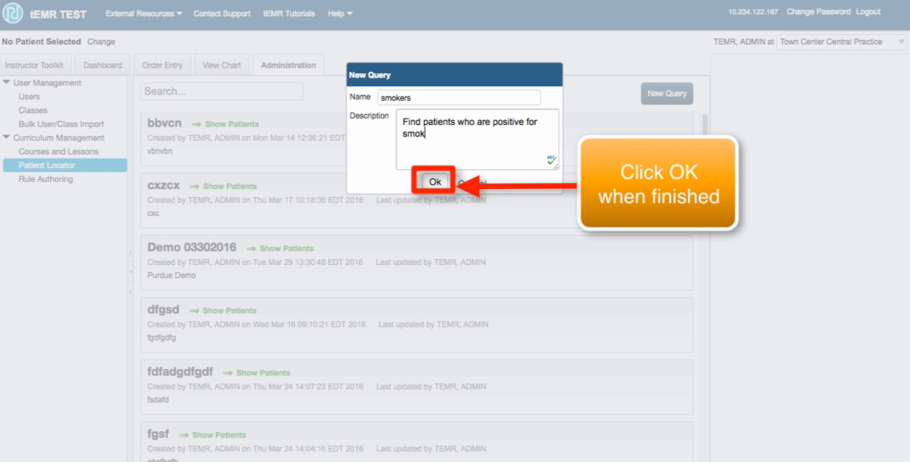
type("ing")
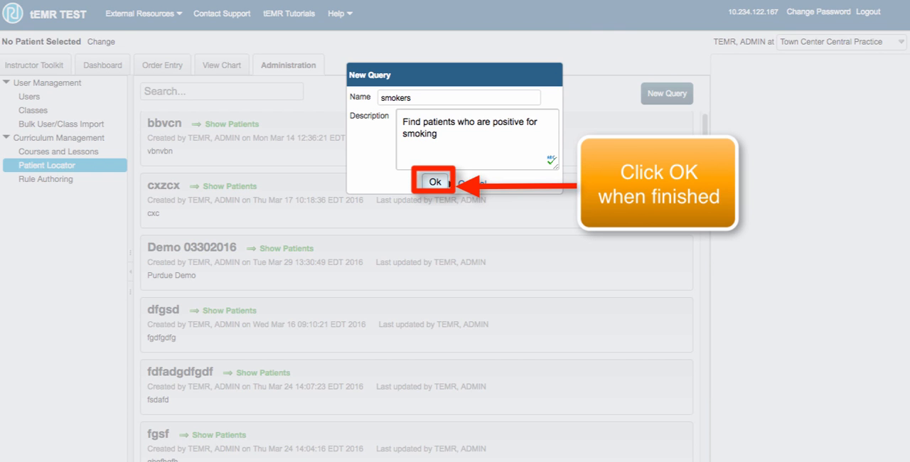
- Confirm the smokers query, keeping 'All of the following' so every criterion must match
left_click(434, 181)
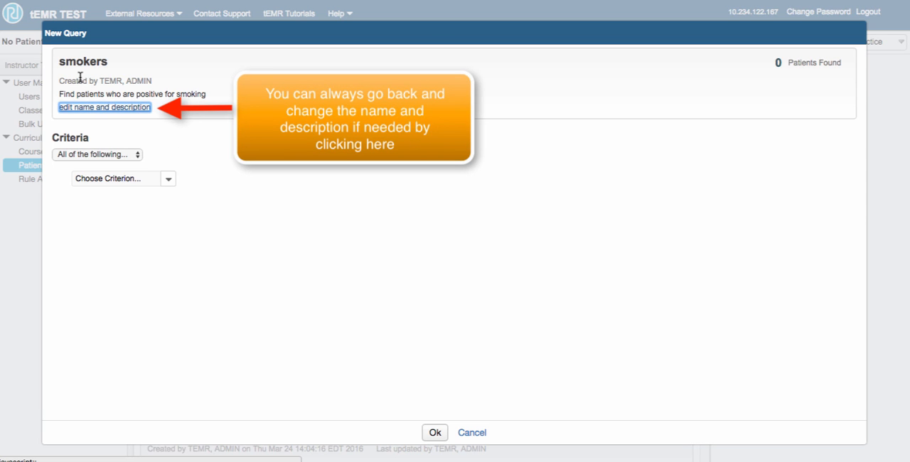
mouse_move(119, 138)
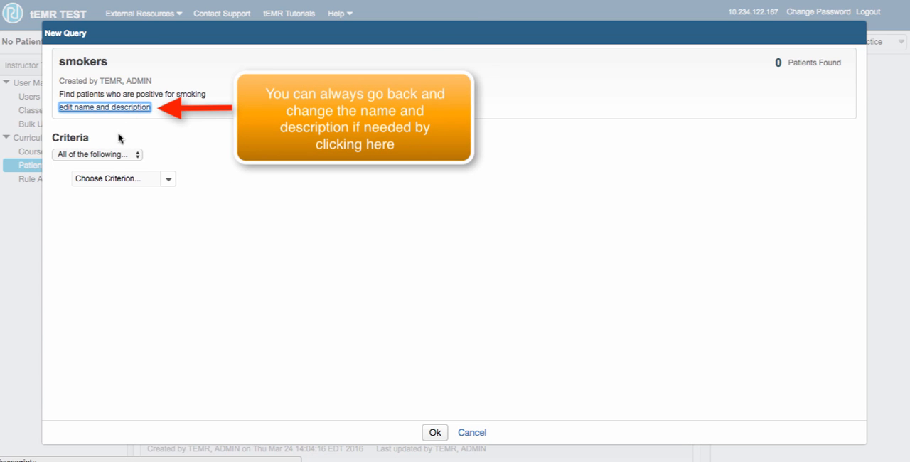
left_click(95, 155)
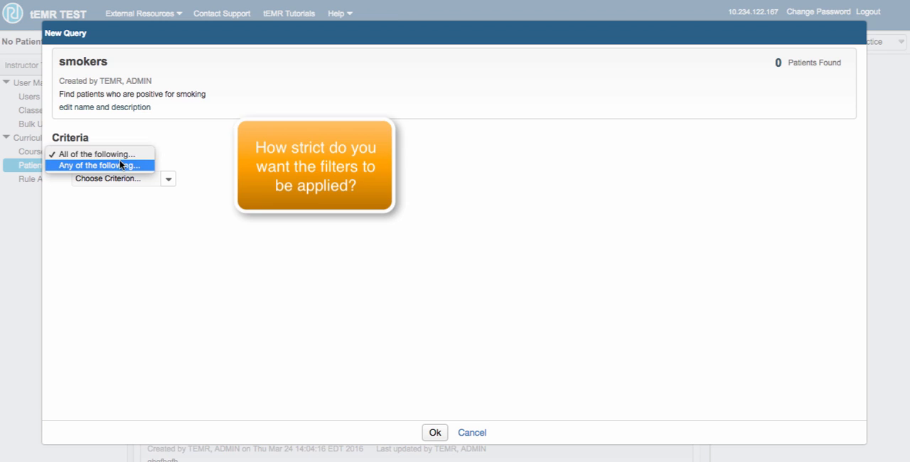
left_click(96, 154)
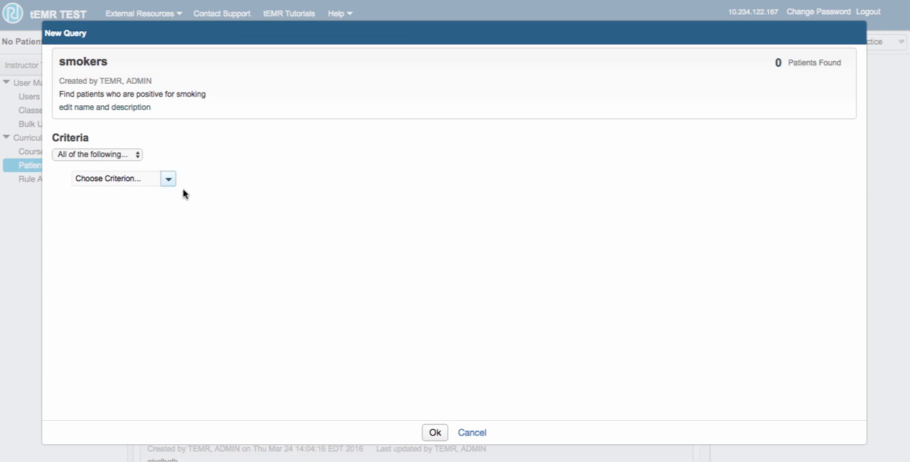
left_click(168, 178)
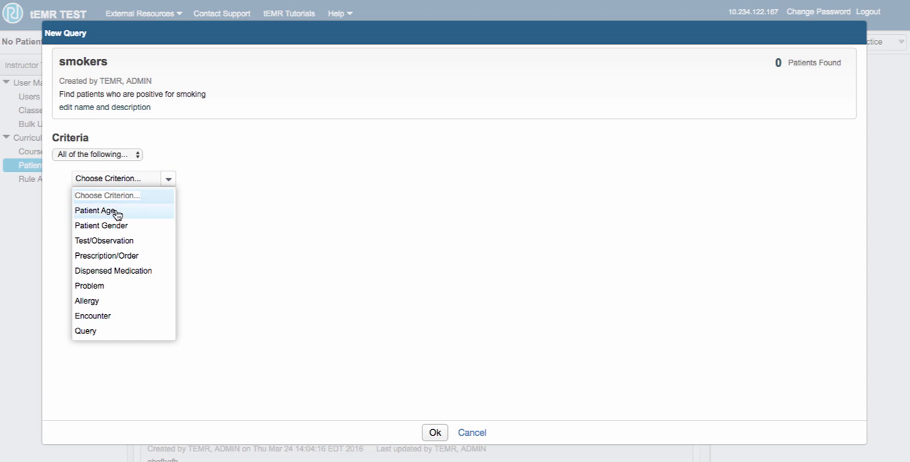
left_click(95, 211)
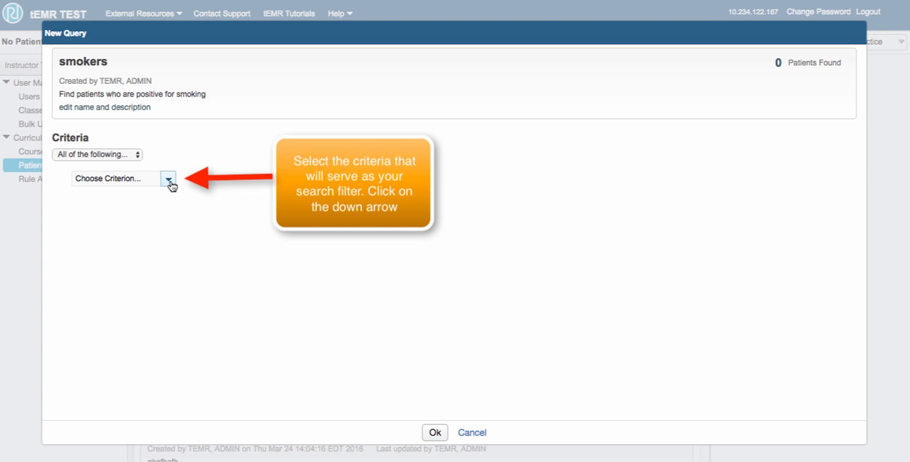
left_click(168, 179)
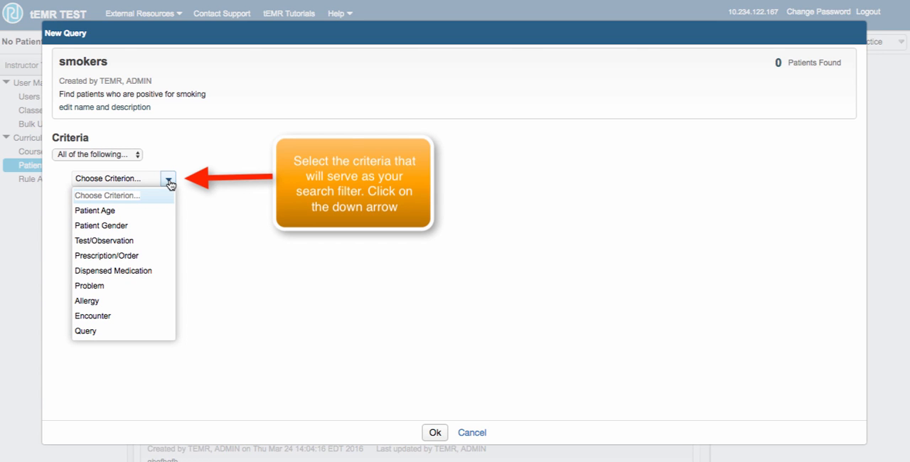
- Add a Patient Age criterion of greater than 18 years, finding 286 patients
left_click(94, 210)
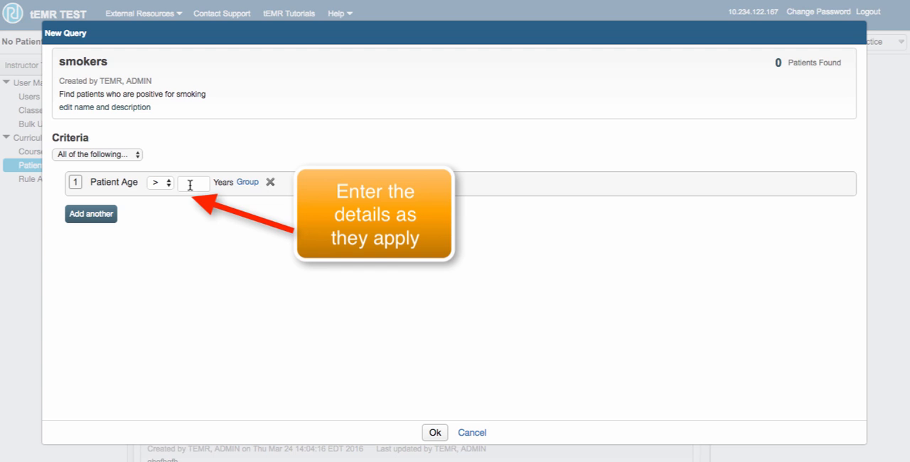
type("1")
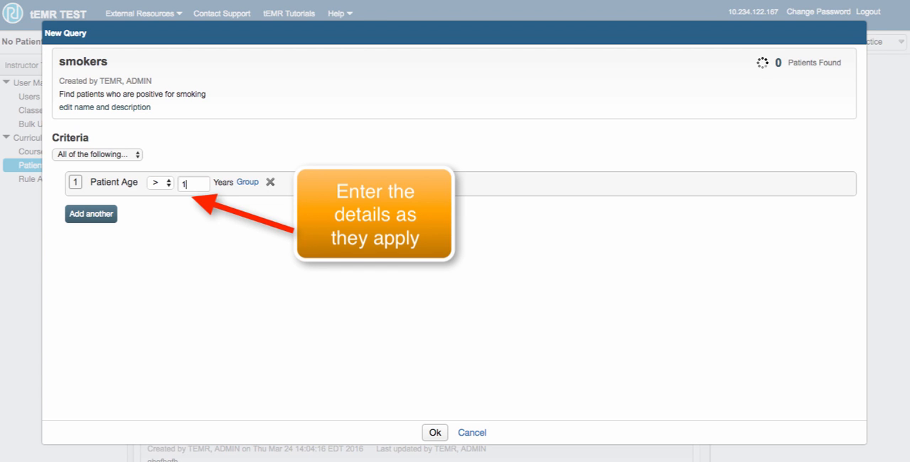
type("8")
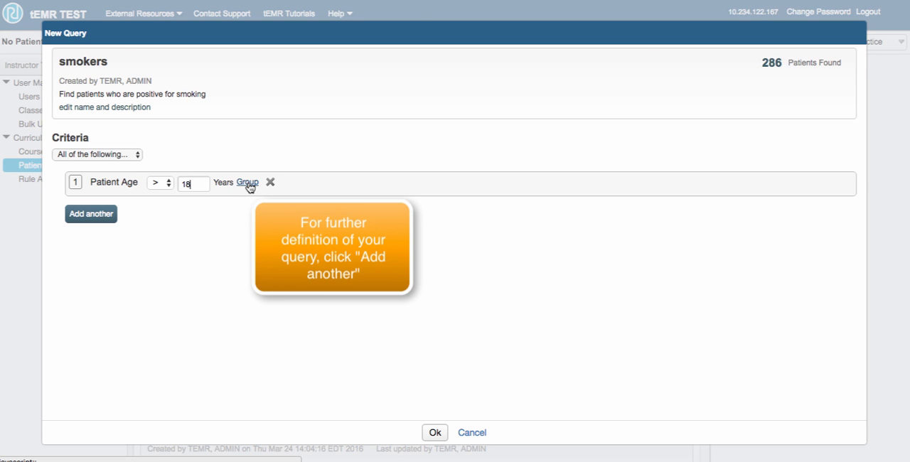
- Add a Smoker 0-1 test result greater than 0 criterion, narrowing to 130 patients
left_click(90, 213)
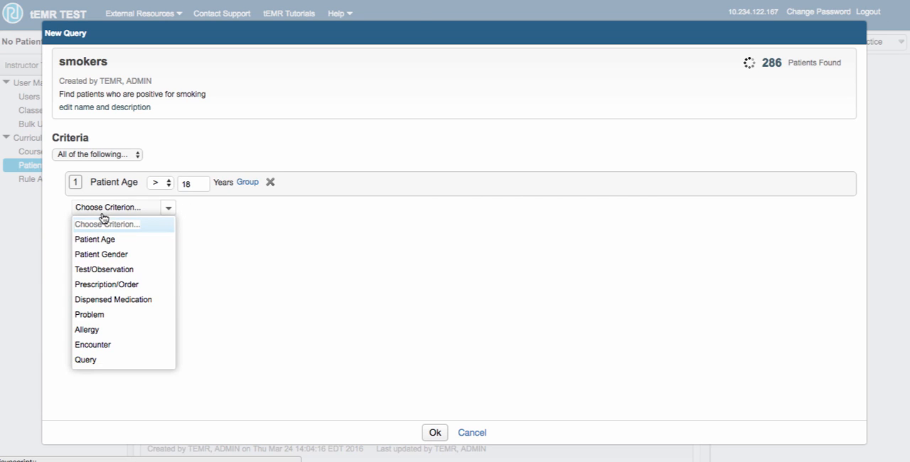
mouse_move(101, 253)
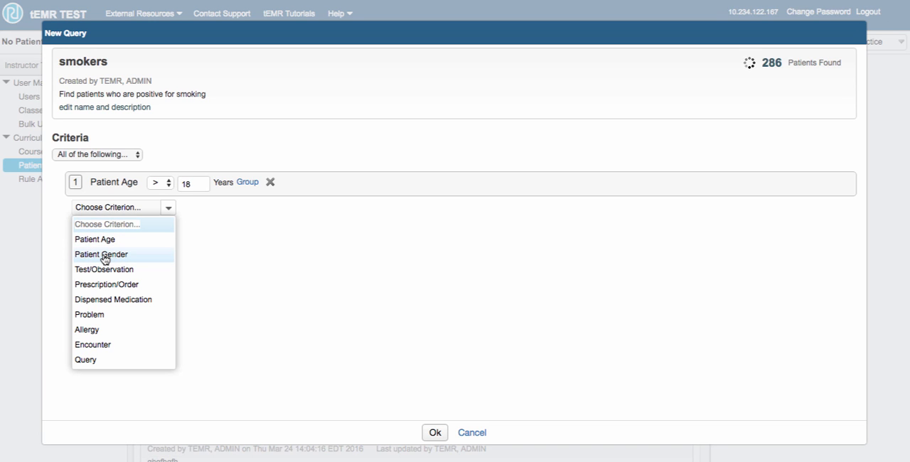
mouse_move(103, 269)
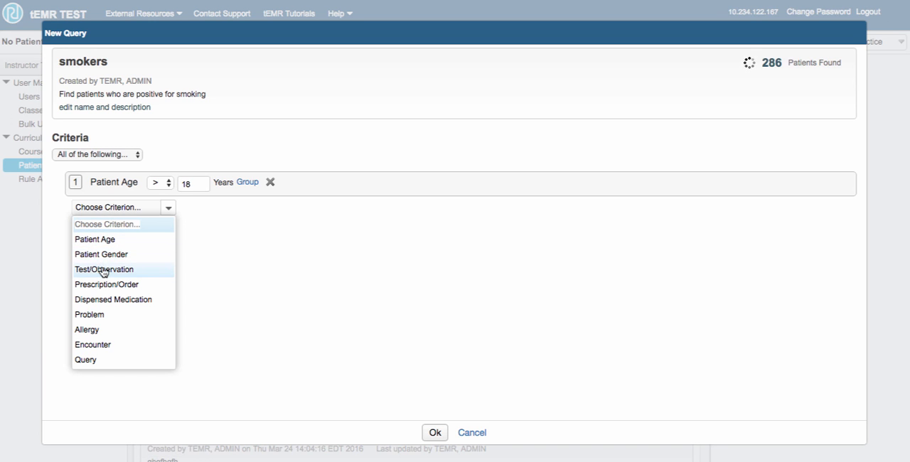
left_click(103, 269)
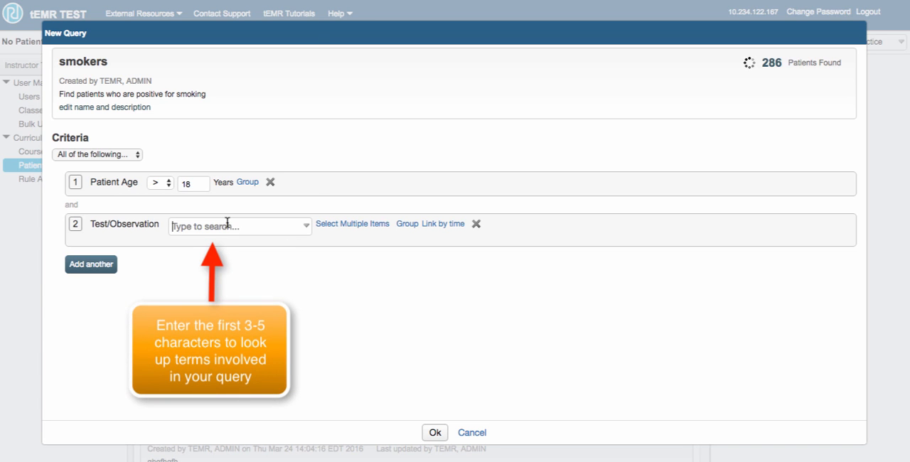
type("smoker")
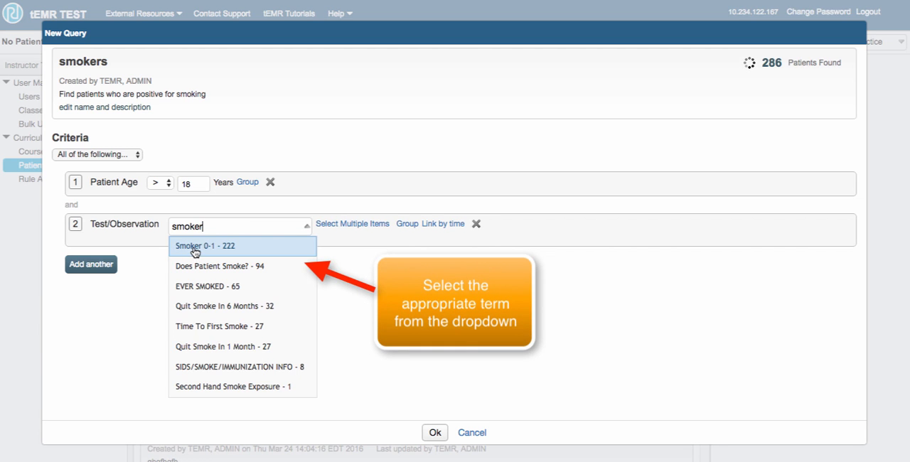
left_click(205, 245)
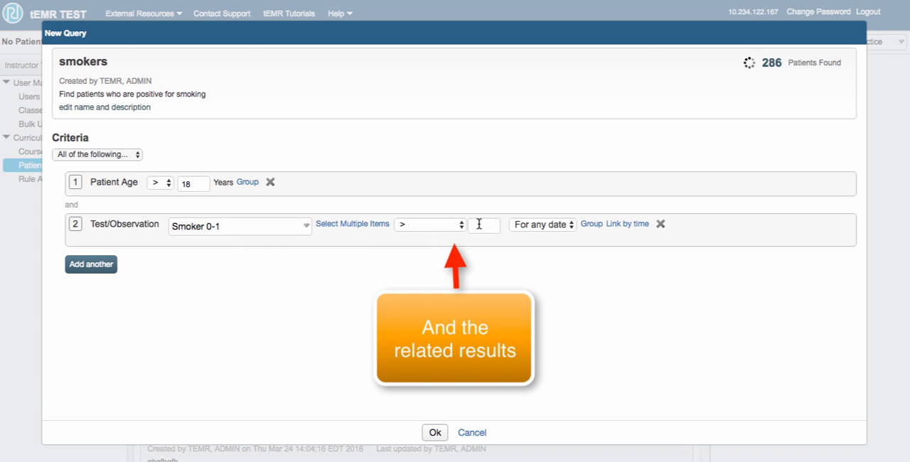
type("0")
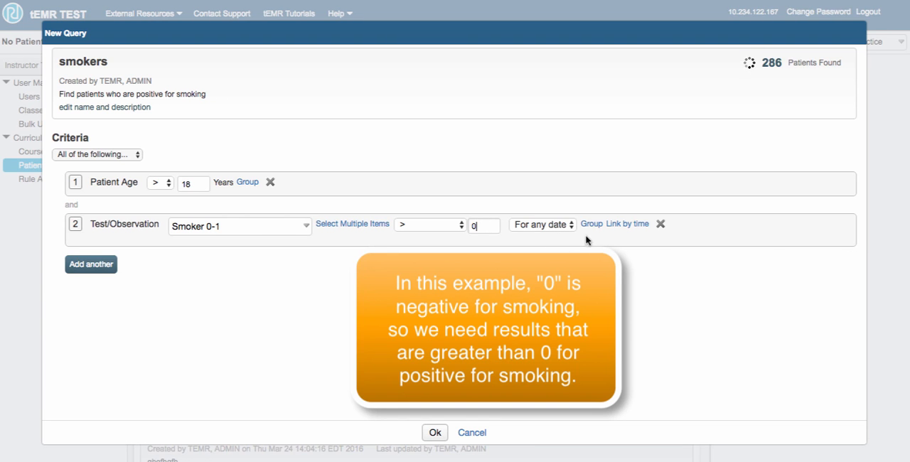
left_click(91, 264)
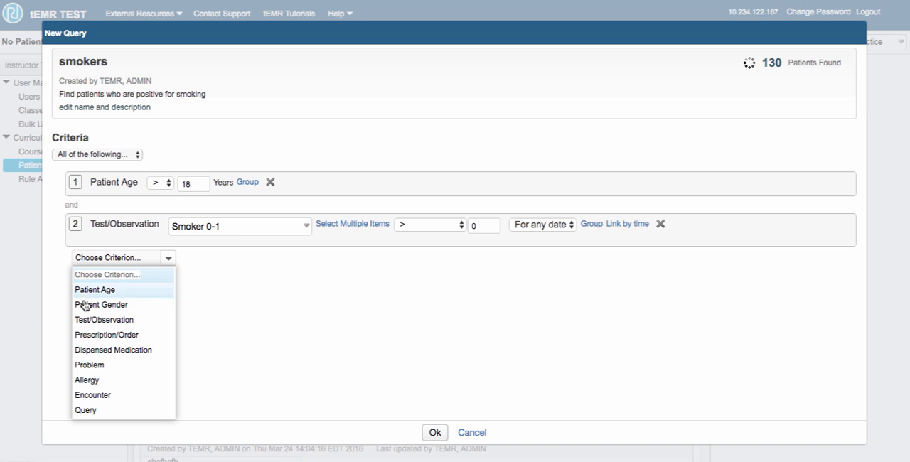
mouse_move(104, 319)
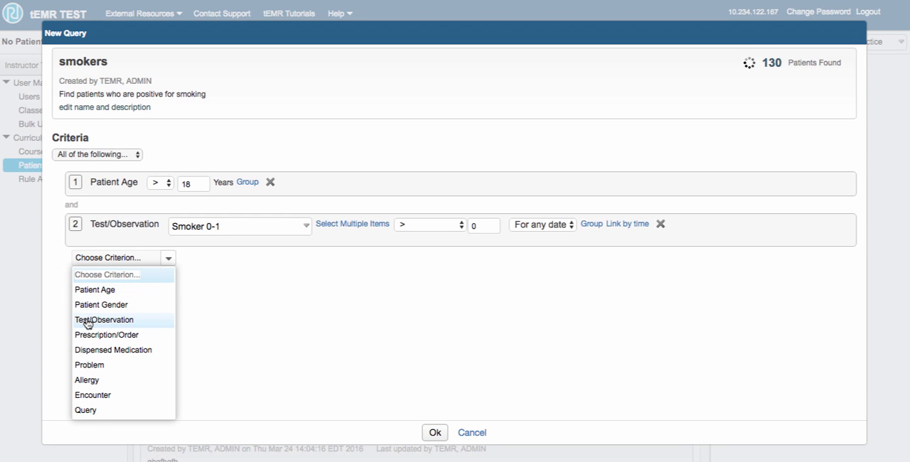
- Add Cigarette/Tobacco Use yes and Does Patient Smoke? yes criteria, leaving 18 patients
left_click(103, 319)
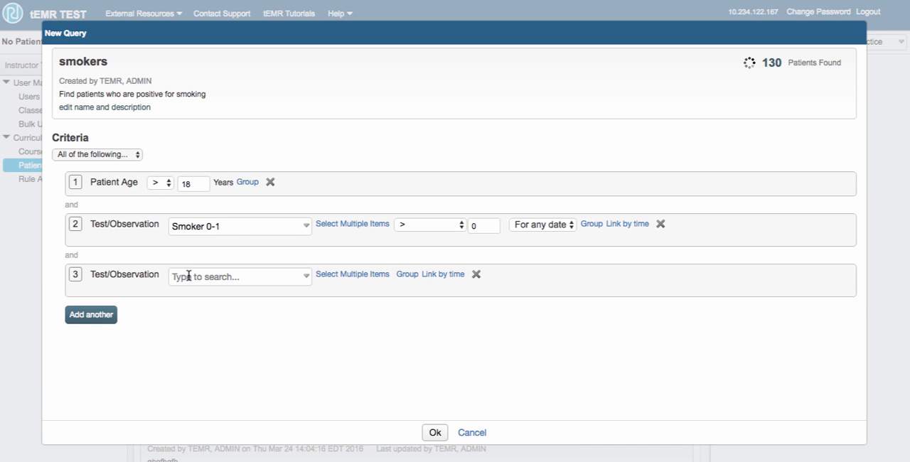
type("toba")
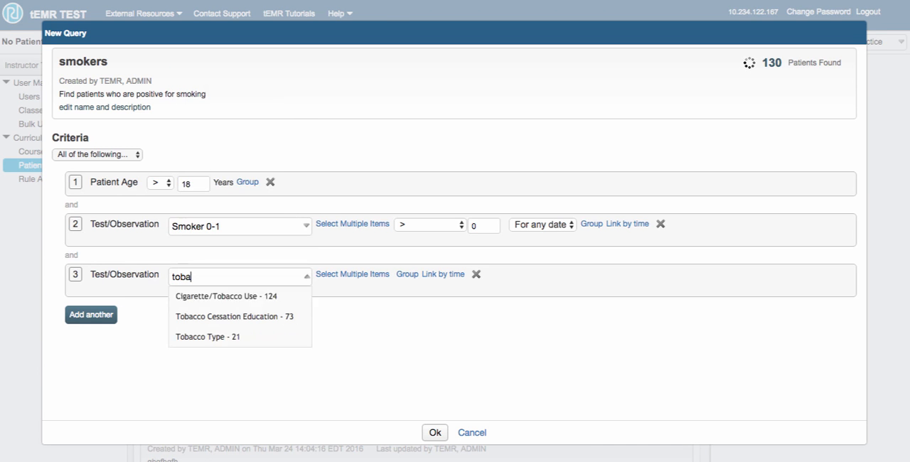
mouse_move(226, 296)
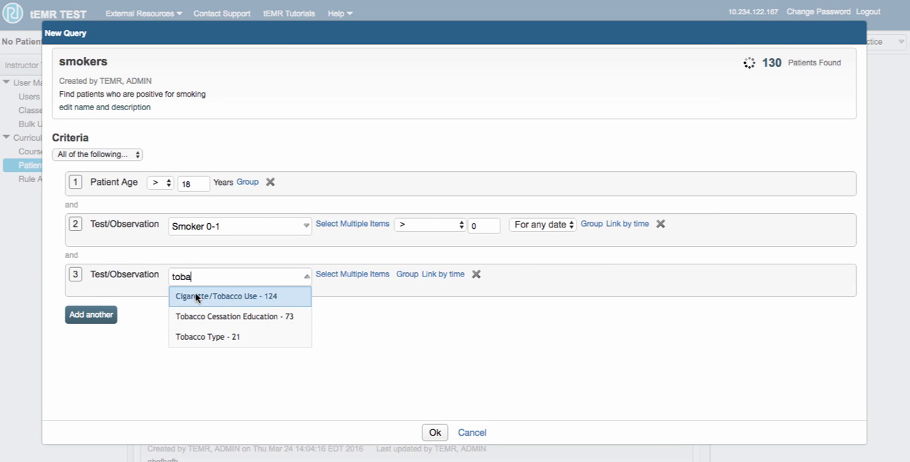
left_click(226, 296)
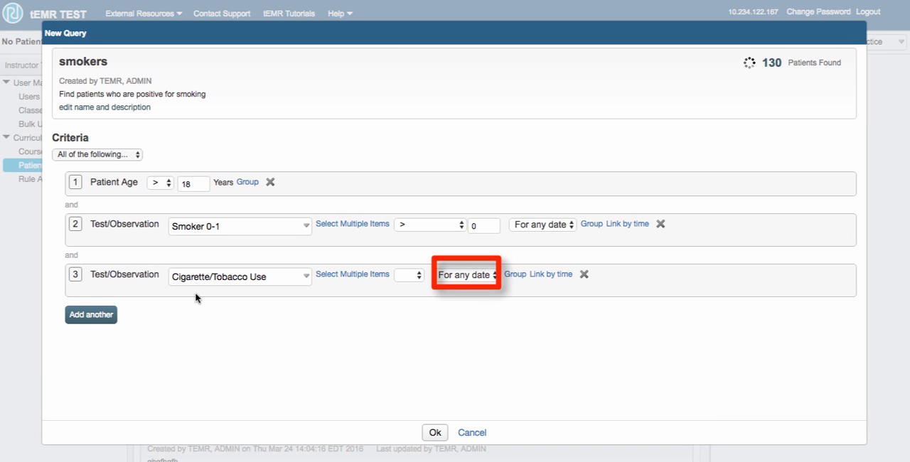
mouse_move(123, 320)
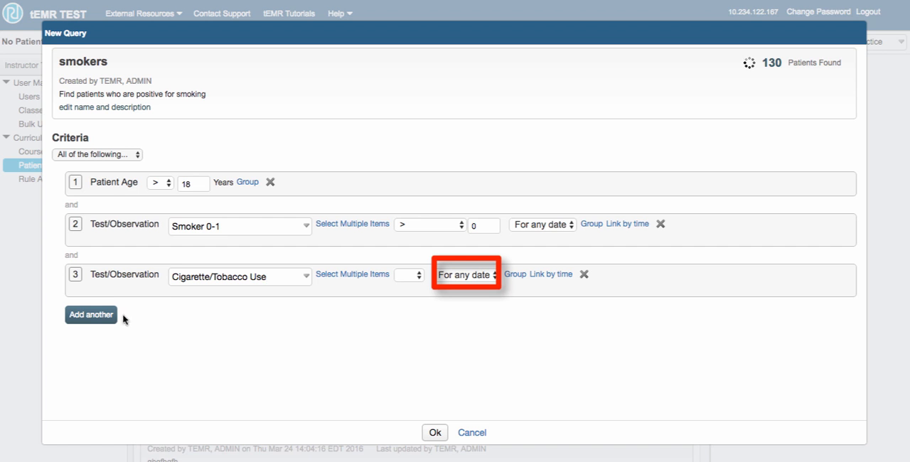
left_click(90, 314)
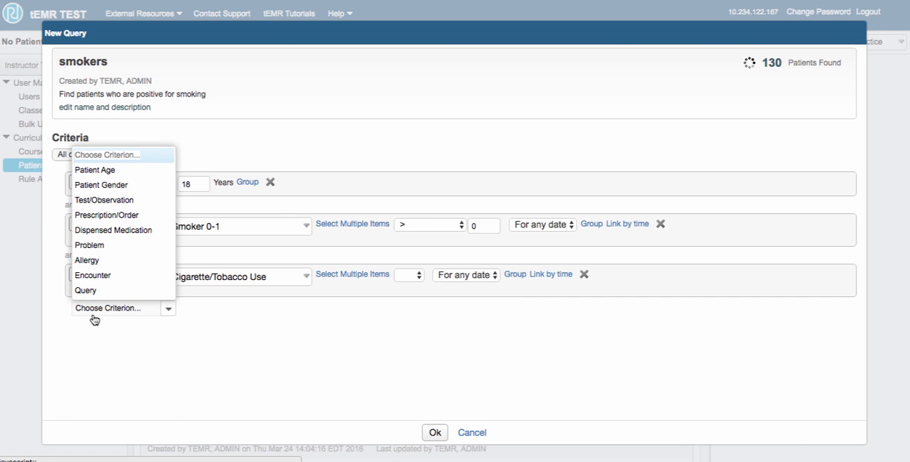
left_click(104, 200)
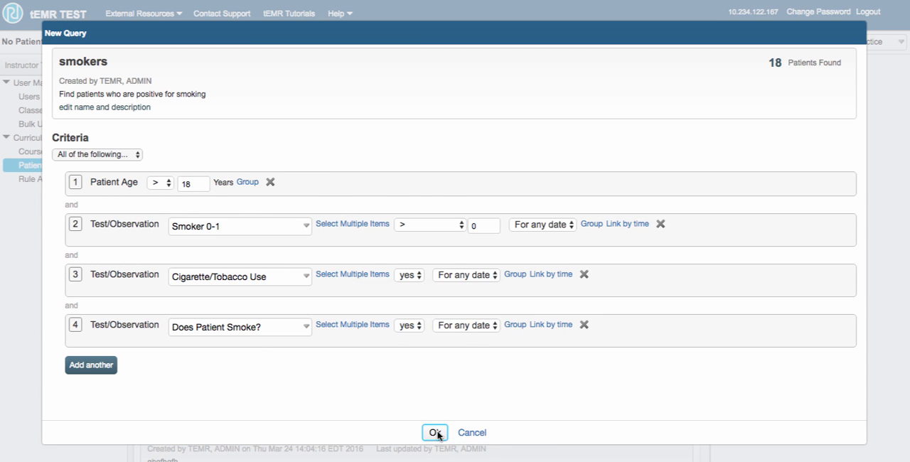
- Save the four-criterion smokers query and scroll through matching patients' course assignments
left_click(435, 432)
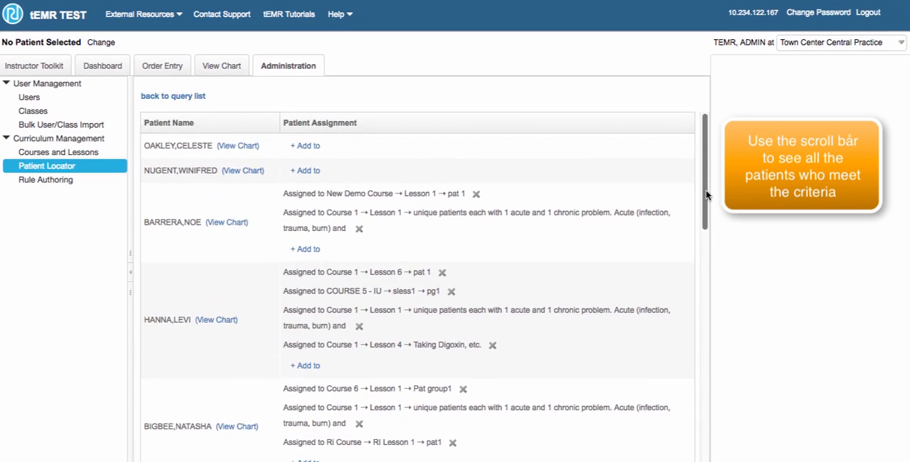
scroll("down", 3)
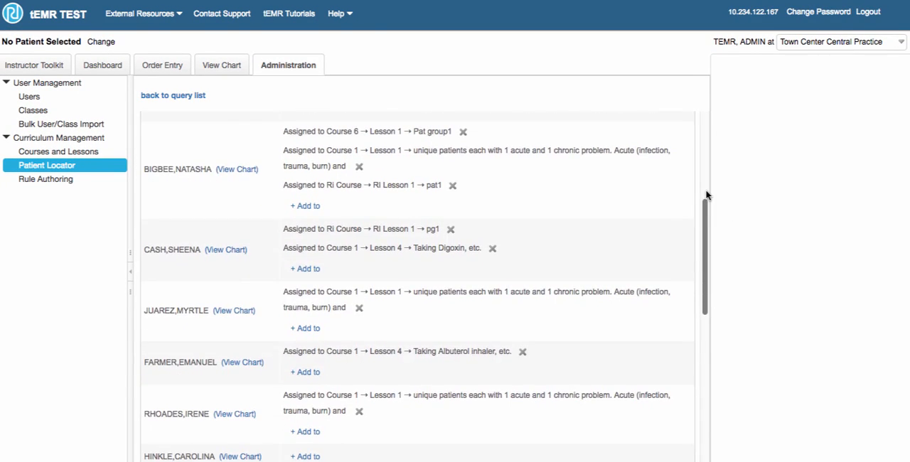
scroll("down", 3)
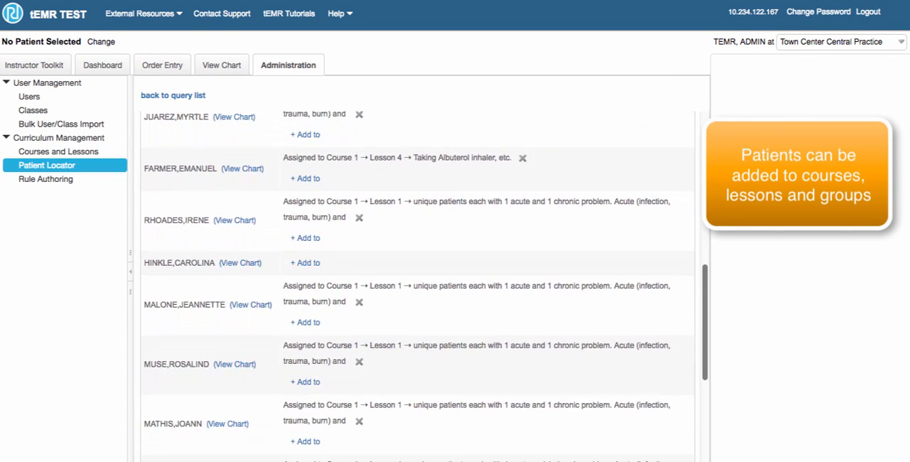
scroll("down", 3)
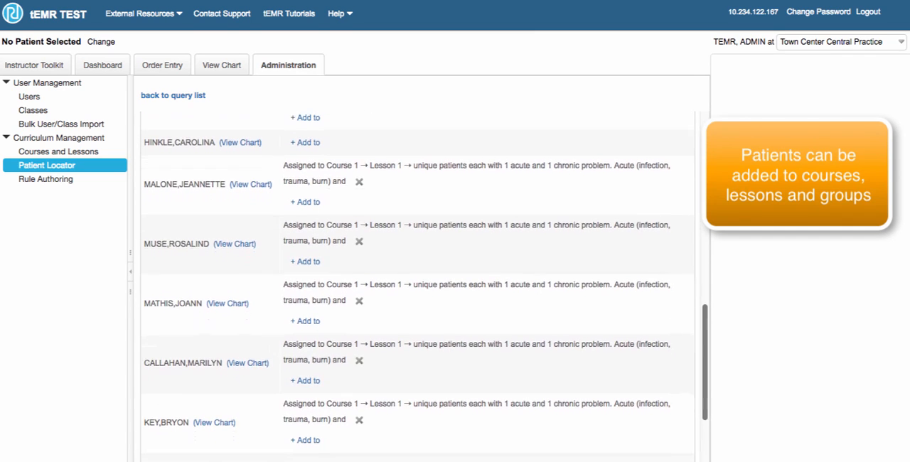
scroll("down", 3)
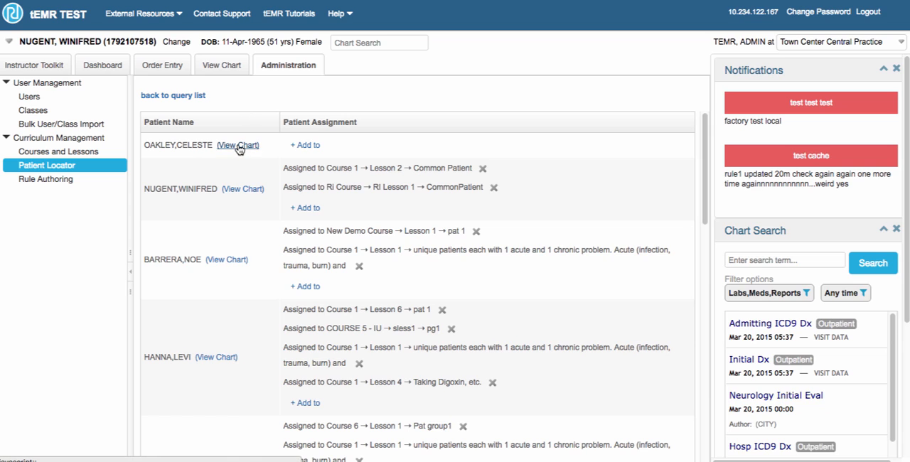
left_click(237, 145)
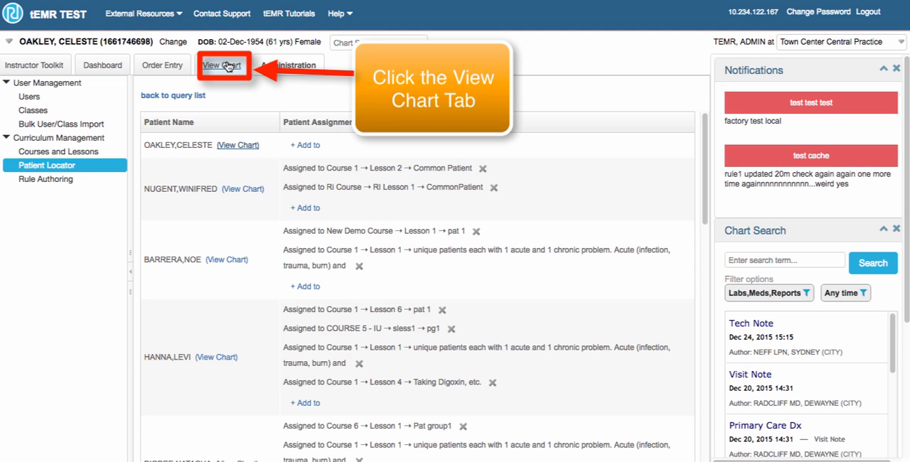
left_click(223, 64)
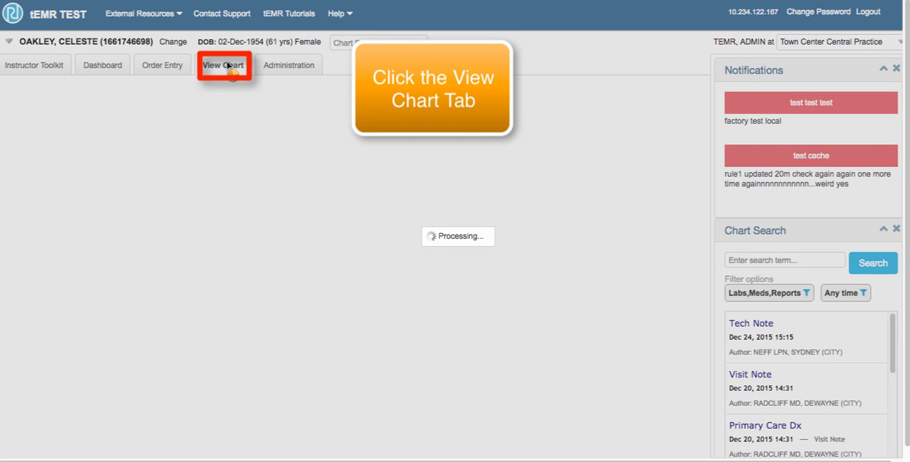
left_click(224, 64)
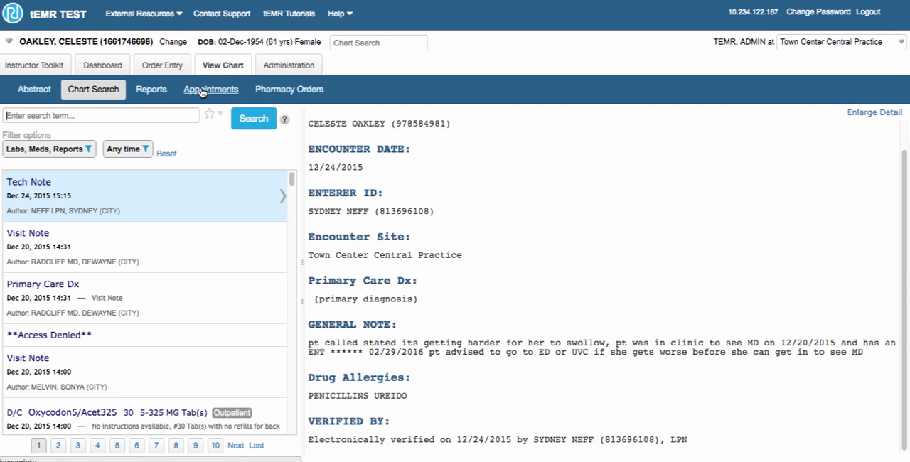
mouse_move(211, 89)
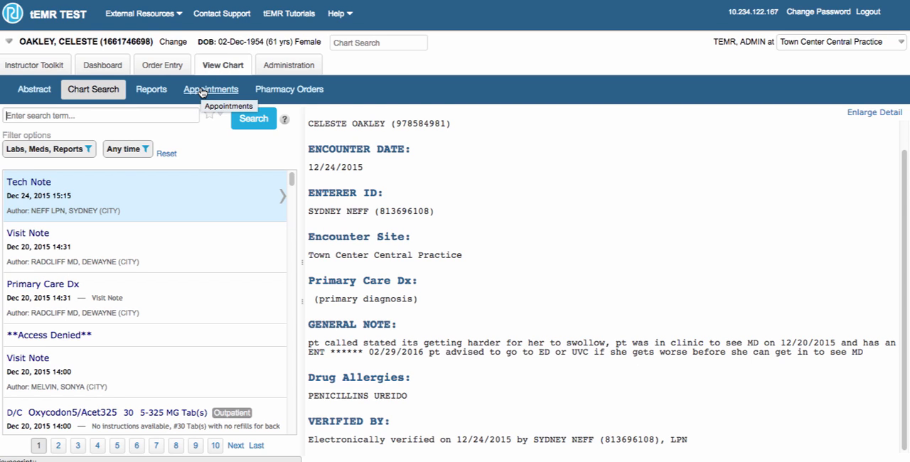
type("smoker")
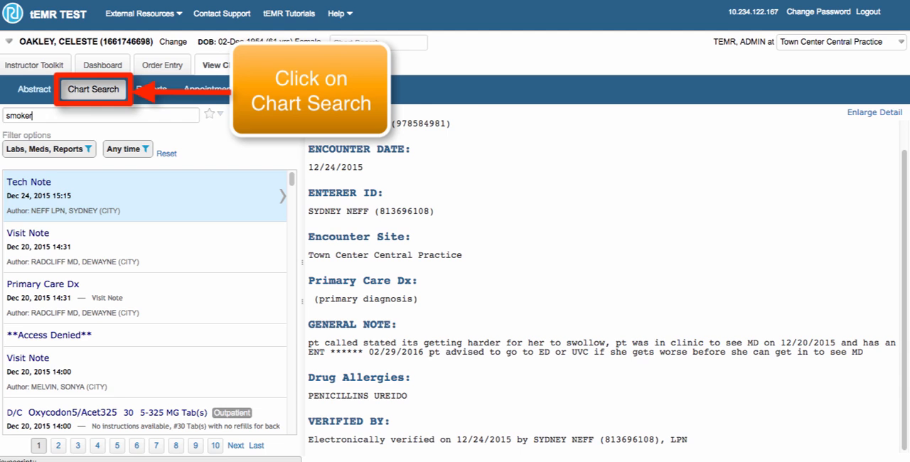
left_click(93, 89)
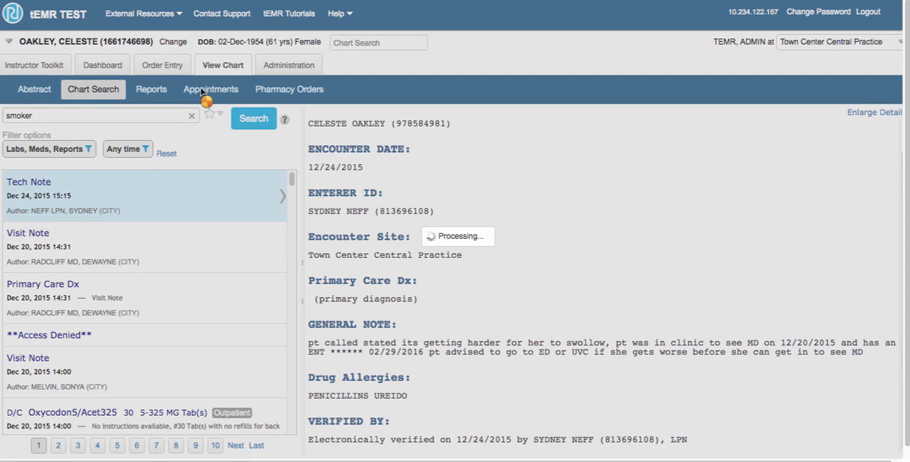
mouse_move(216, 85)
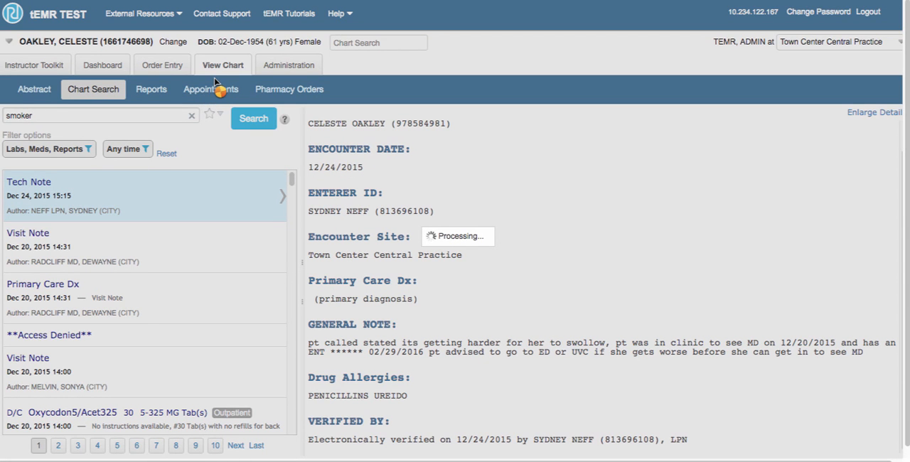
left_click(253, 118)
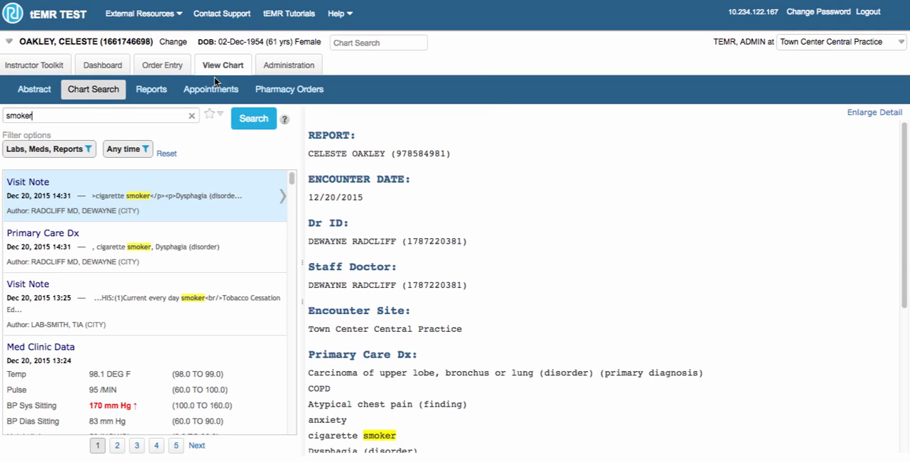
left_click(100, 115)
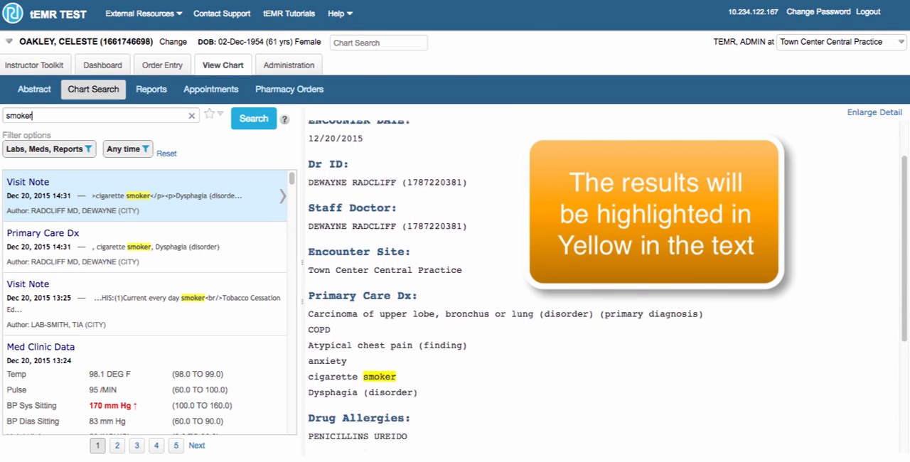
scroll("down", 3)
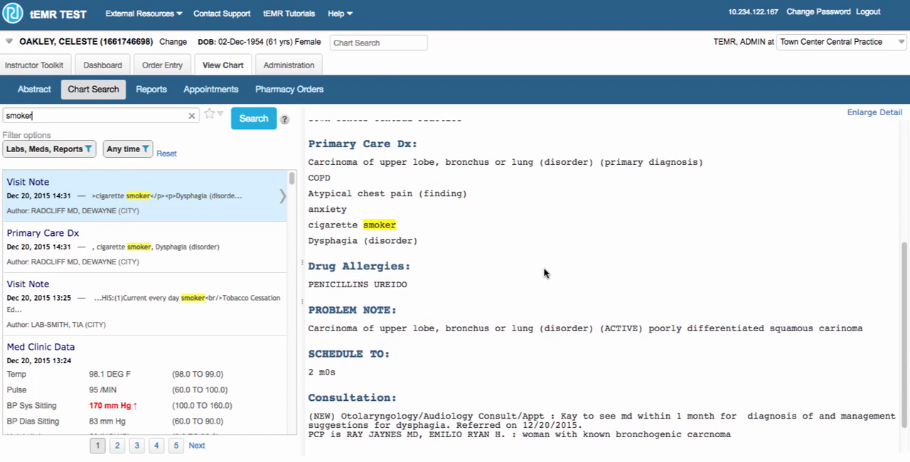
mouse_move(474, 237)
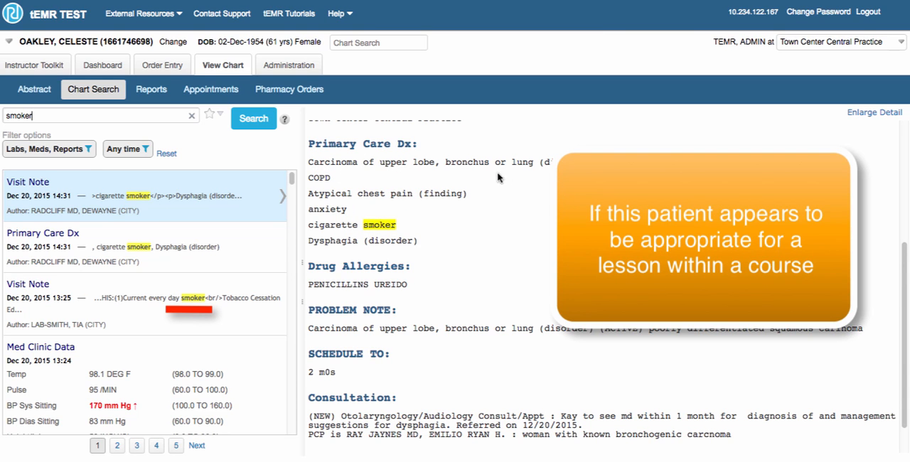
scroll("down", 3)
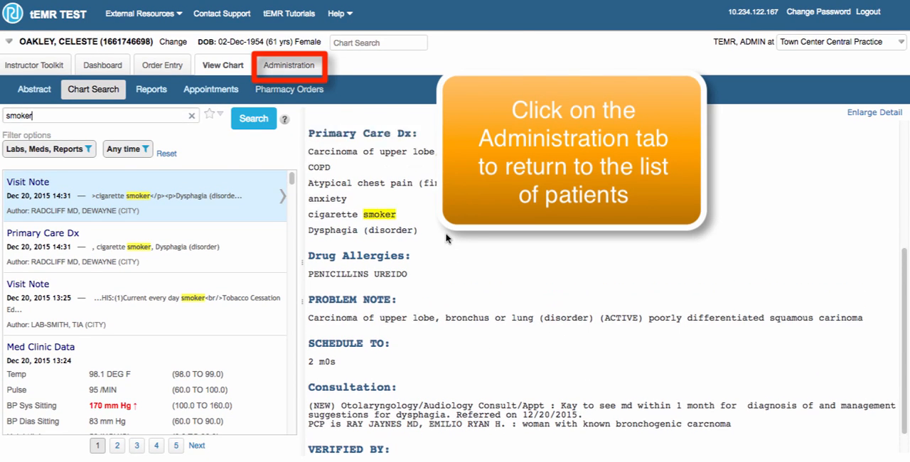
left_click(287, 65)
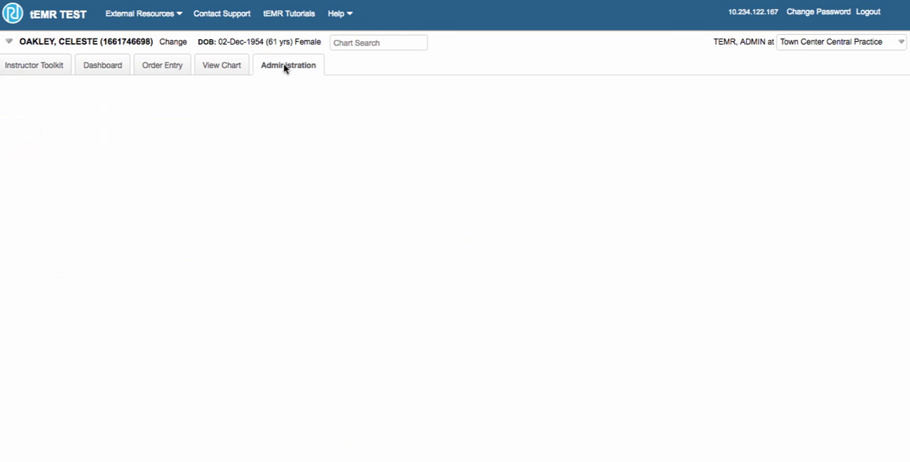
left_click(288, 65)
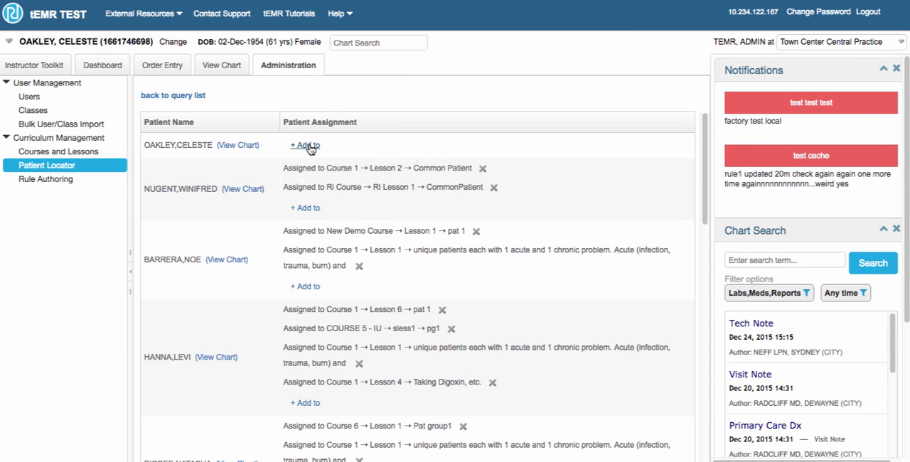
left_click(304, 145)
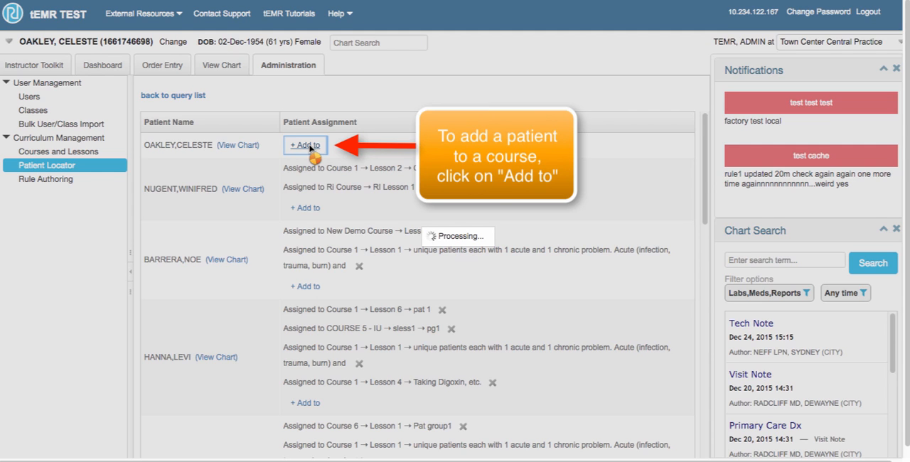
left_click(304, 145)
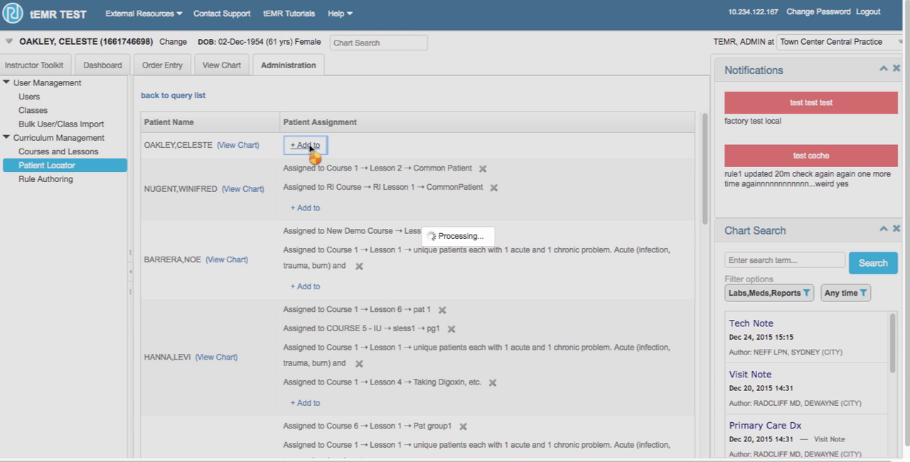
left_click(305, 145)
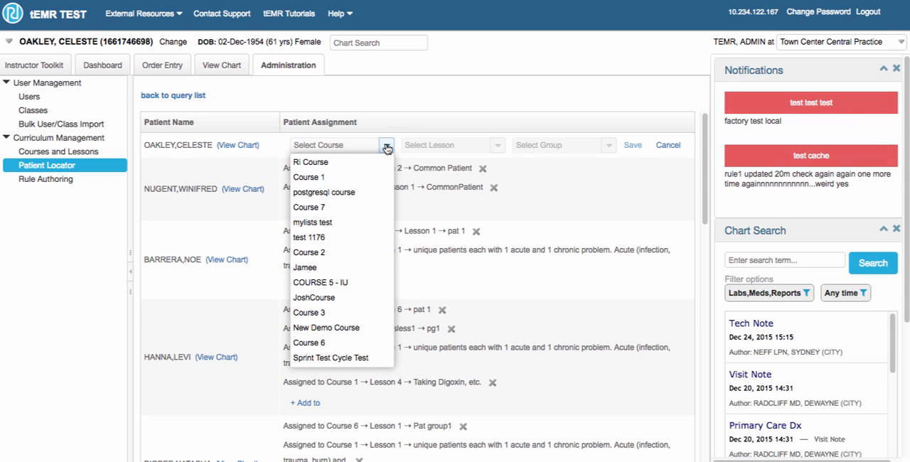
left_click(308, 207)
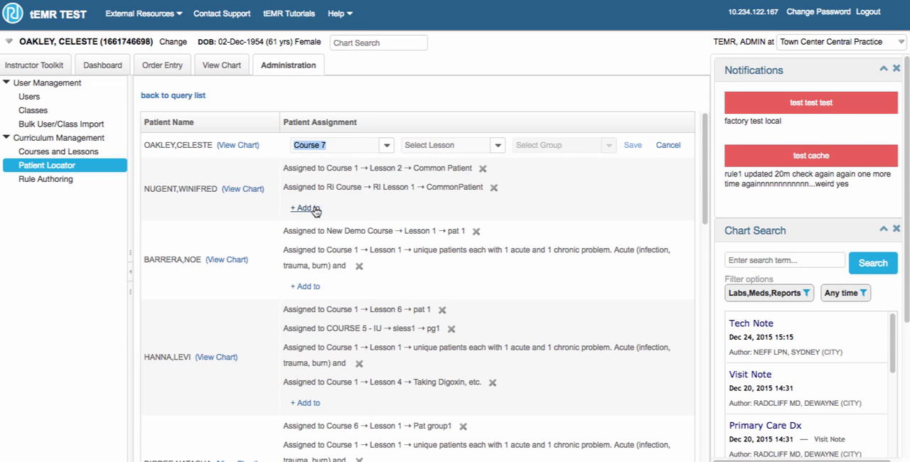
left_click(498, 145)
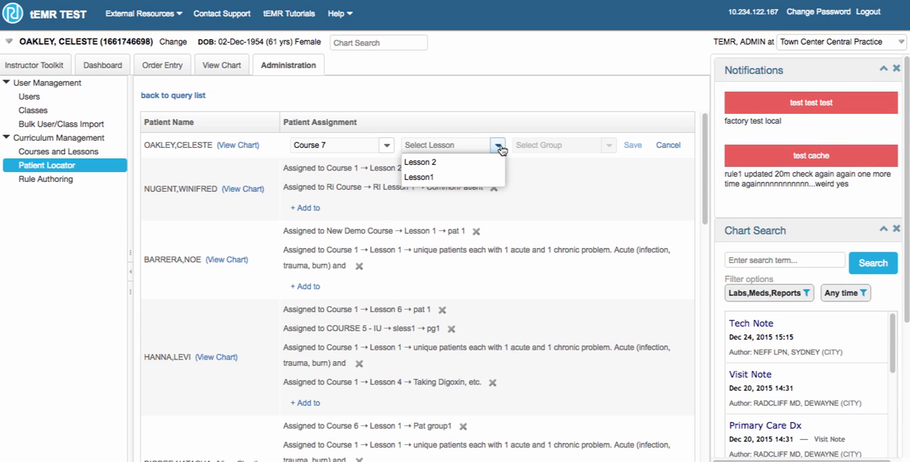
left_click(420, 162)
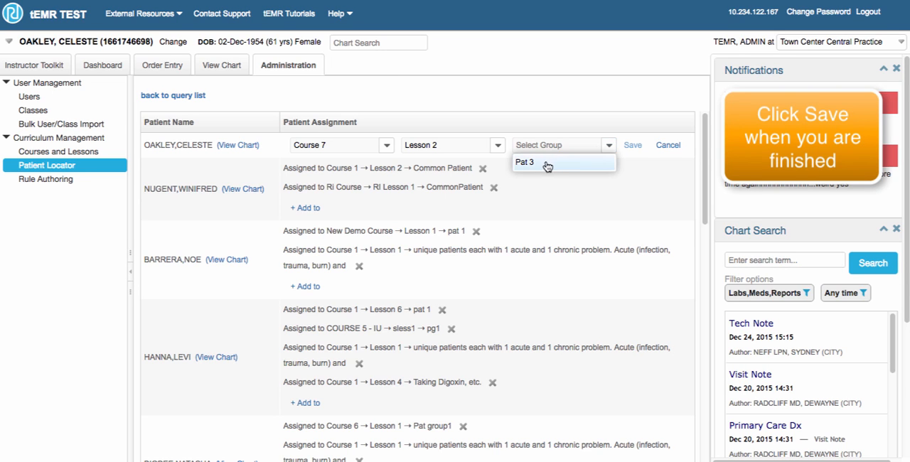
left_click(525, 162)
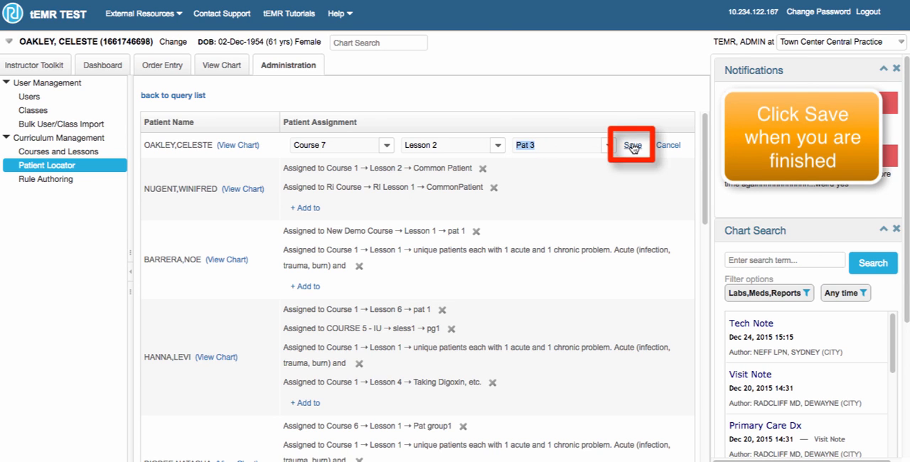
left_click(632, 144)
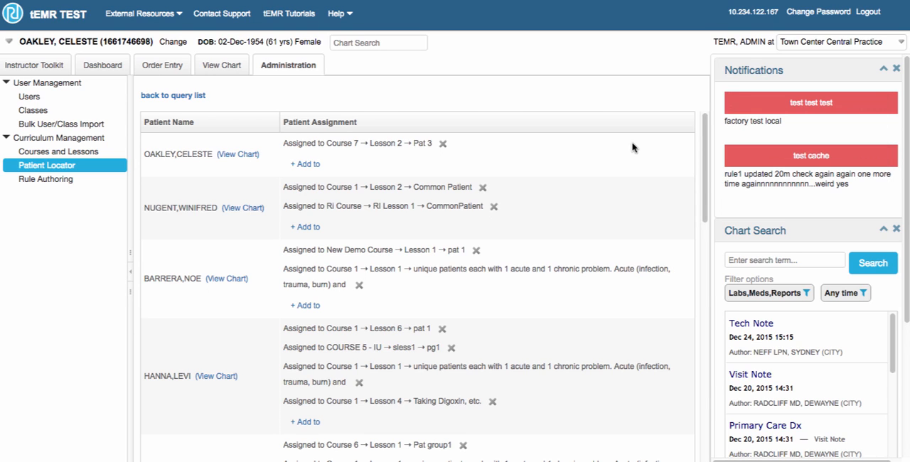